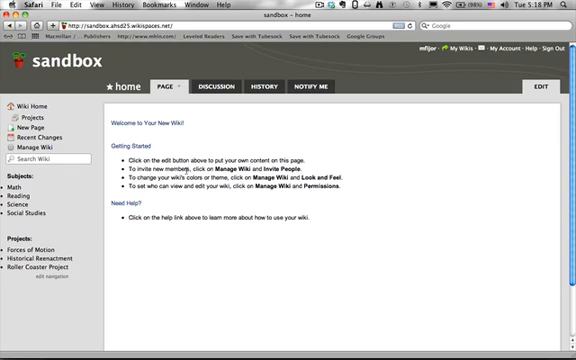
mouse_move(35, 200)
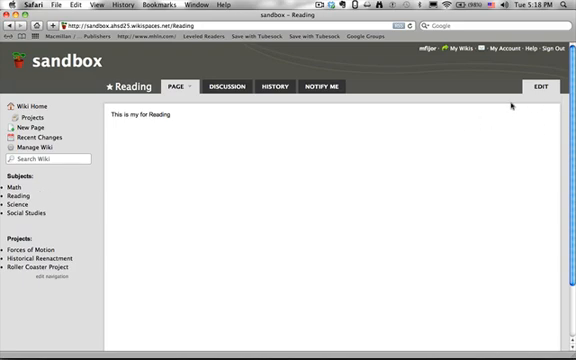
mouse_move(250, 157)
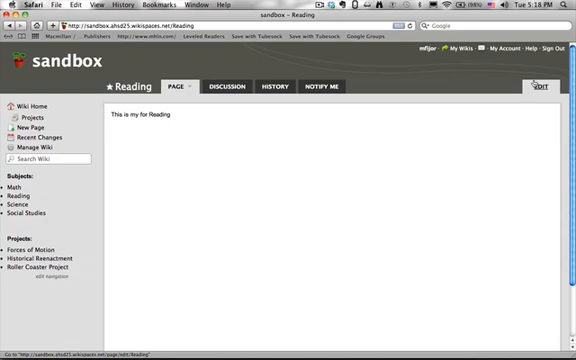
Step: Edit the Reading page to hold 'The Crazy Ones' and 'Times They are a Changin'' lyrics
click(542, 83)
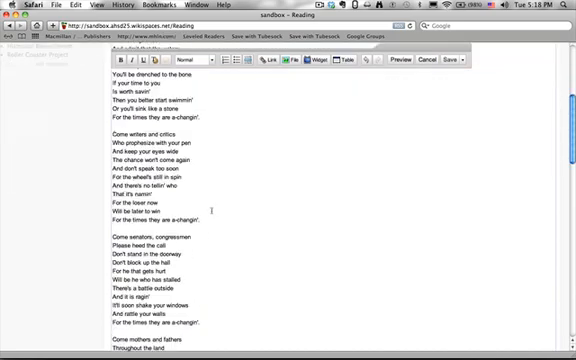
scroll(down, 3)
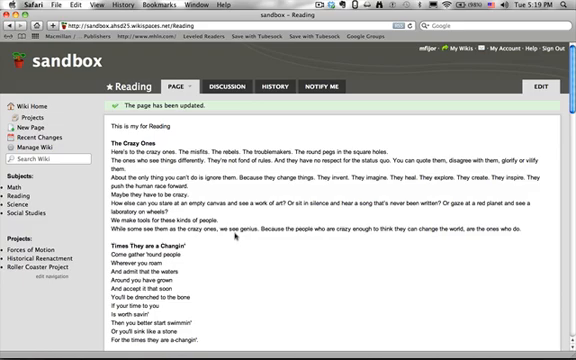
Step: Scroll down the saved Reading page showing the two song texts
scroll(down, 3)
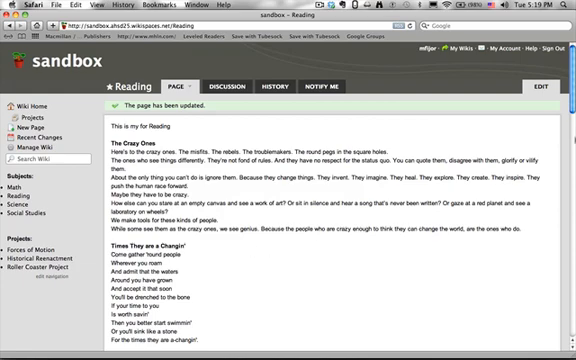
mouse_move(564, 142)
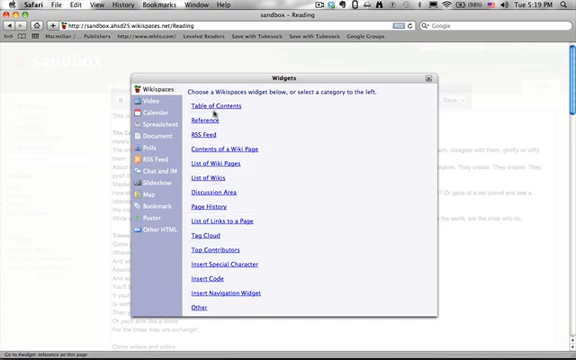
Step: Pick Table of Contents from the Widgets dialog
click(208, 103)
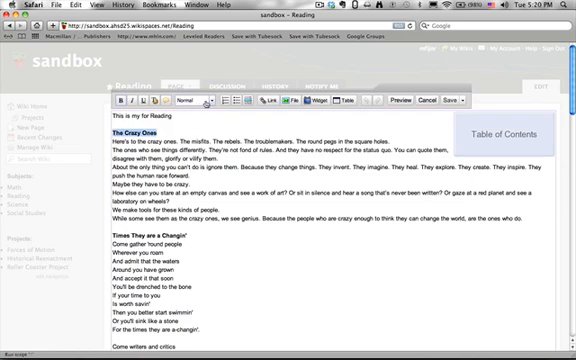
Step: Format 'The Crazy Ones' and 'Times They are a Changin'' as Heading 1
click(175, 104)
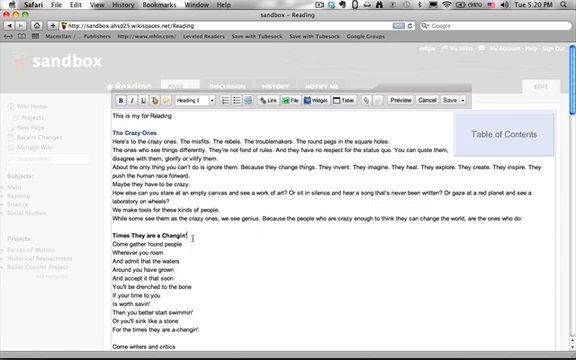
click(198, 101)
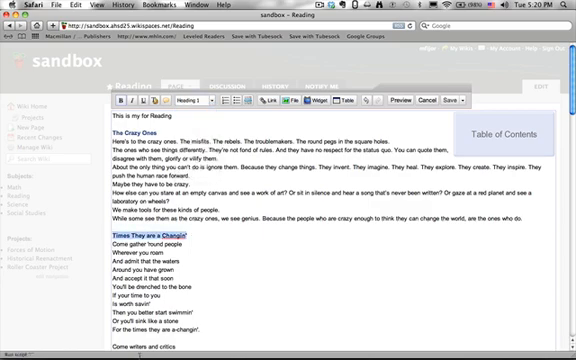
scroll(down, 3)
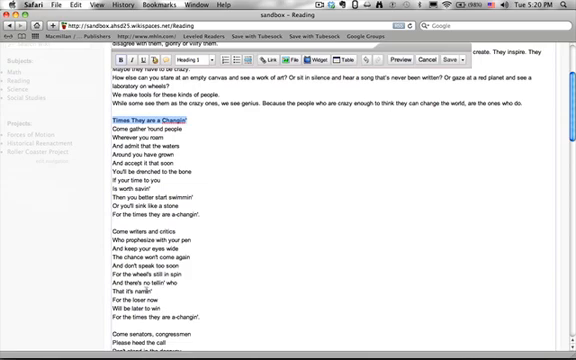
scroll(down, 3)
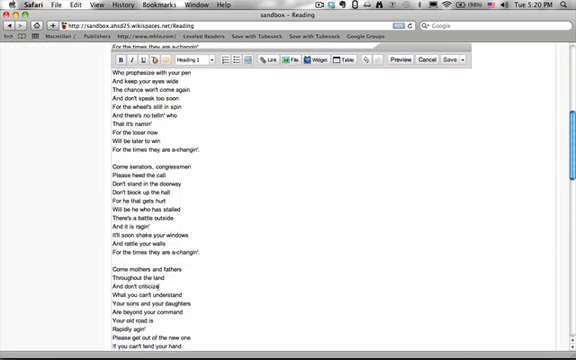
scroll(down, 3)
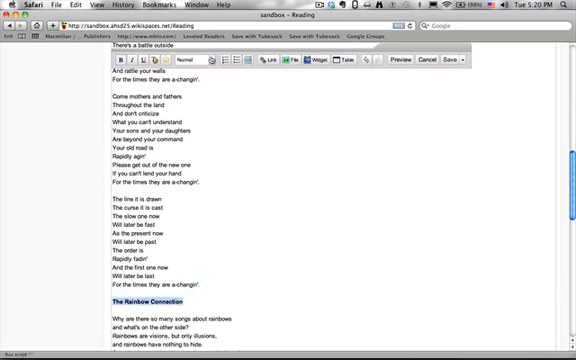
Step: Format 'The Rainbow Connection' and 'Act Naturally' as Heading 1
click(180, 60)
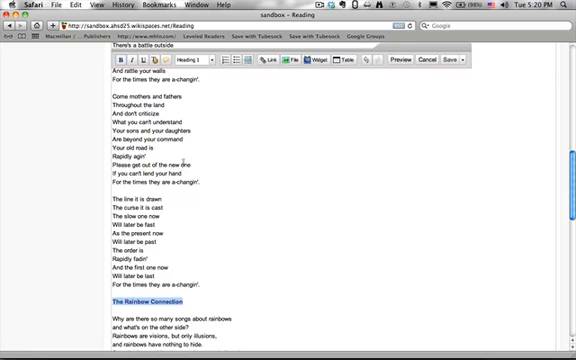
scroll(down, 3)
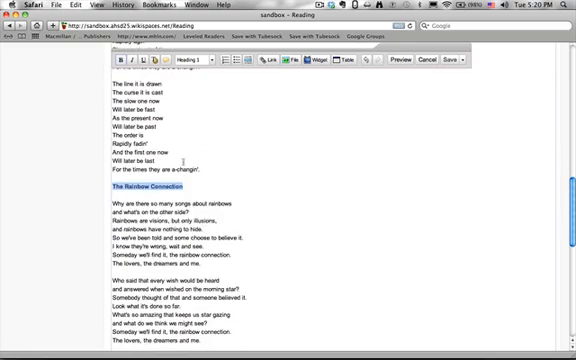
scroll(down, 3)
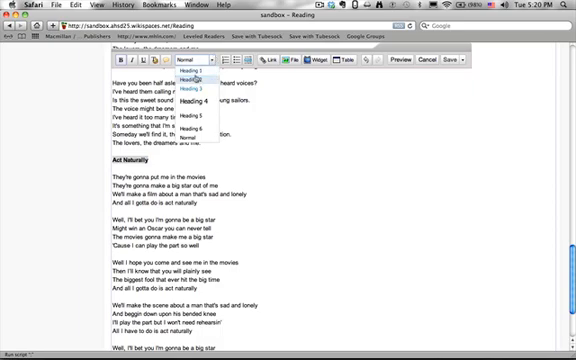
click(193, 73)
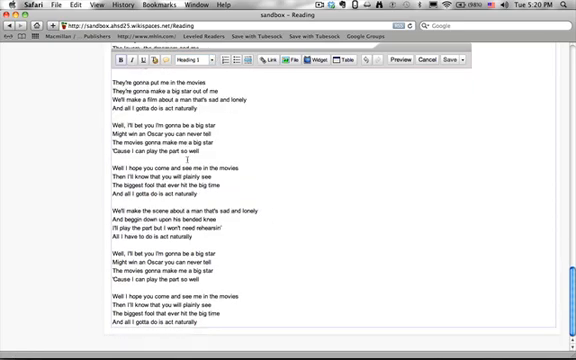
scroll(down, 3)
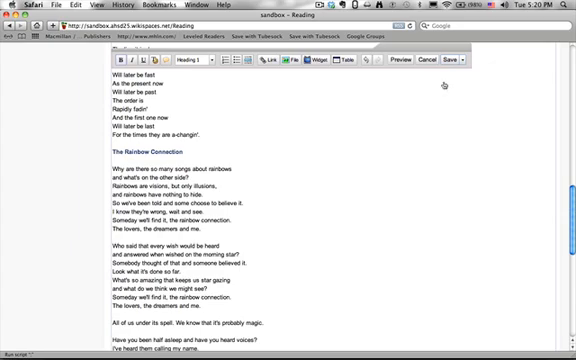
mouse_move(442, 85)
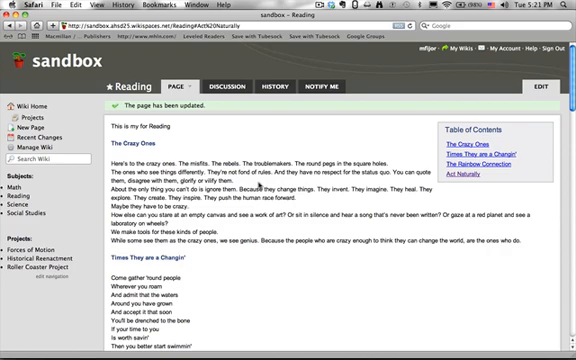
mouse_move(260, 189)
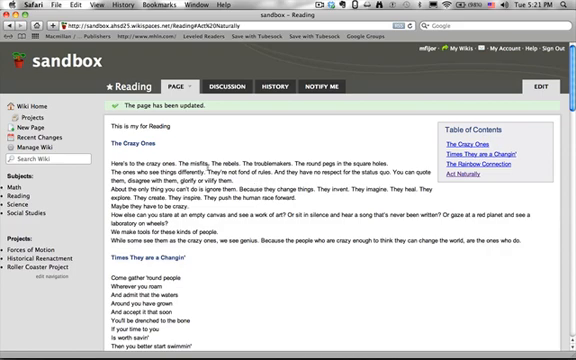